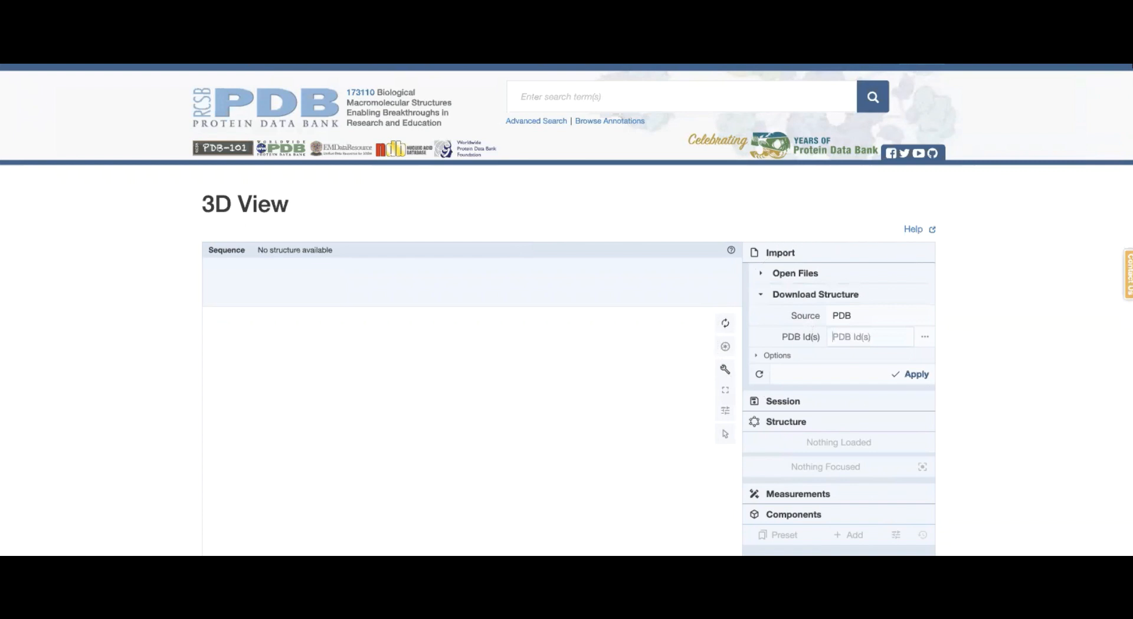
# - Enter PDB IDs '4hhb, 1mbo' and apply to load both structures into the viewer
pyautogui.write('4')
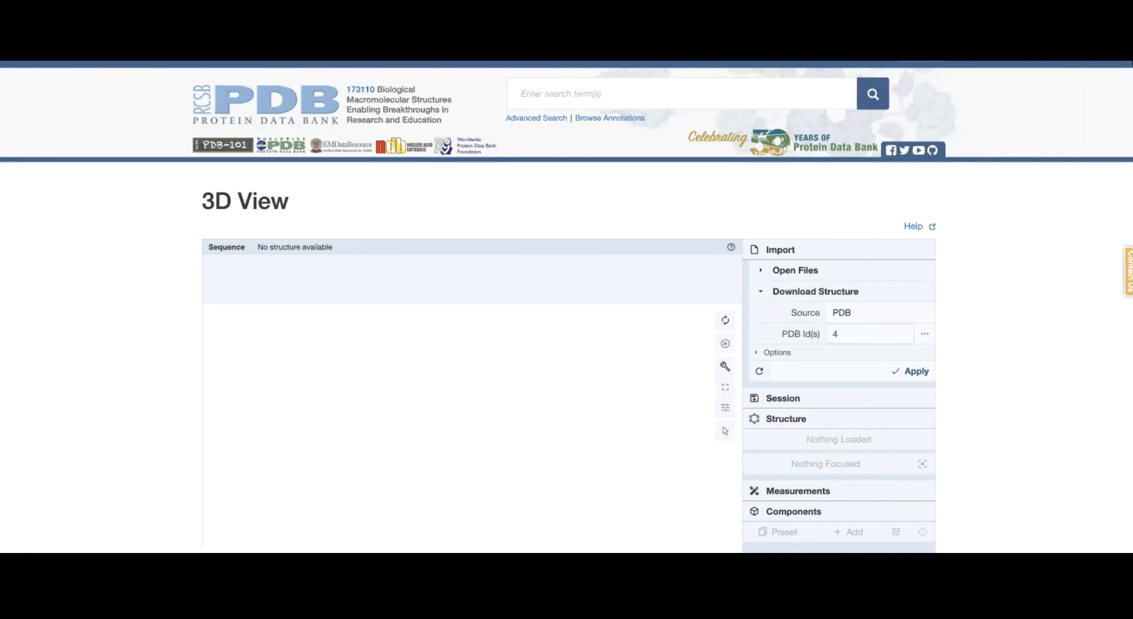
pyautogui.write('hhb')
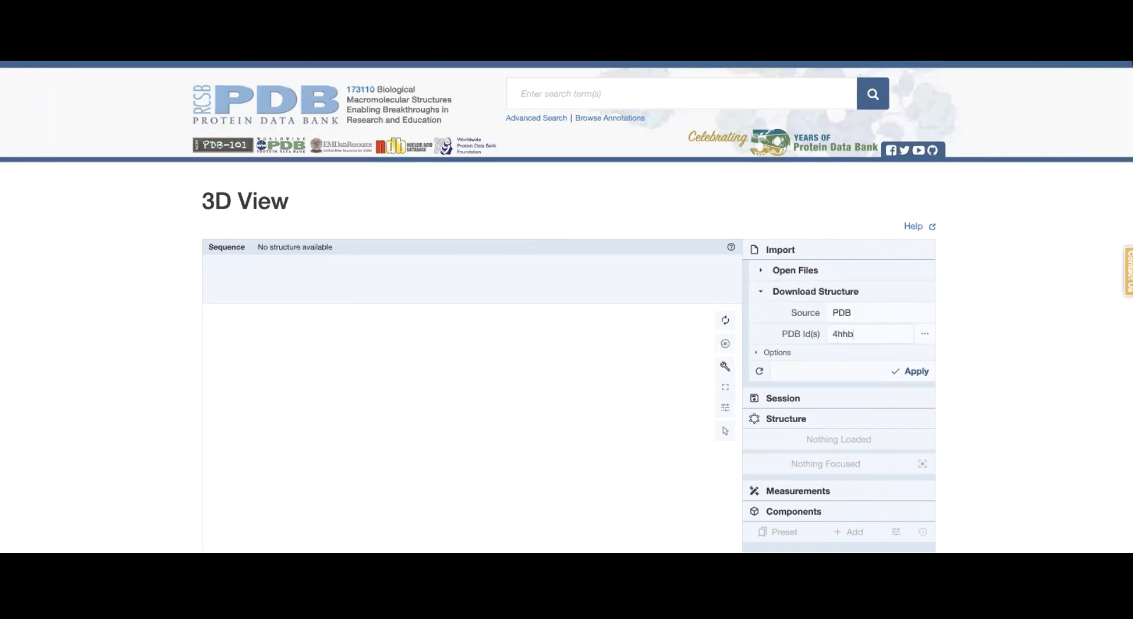
pyautogui.write(', 1mbo')
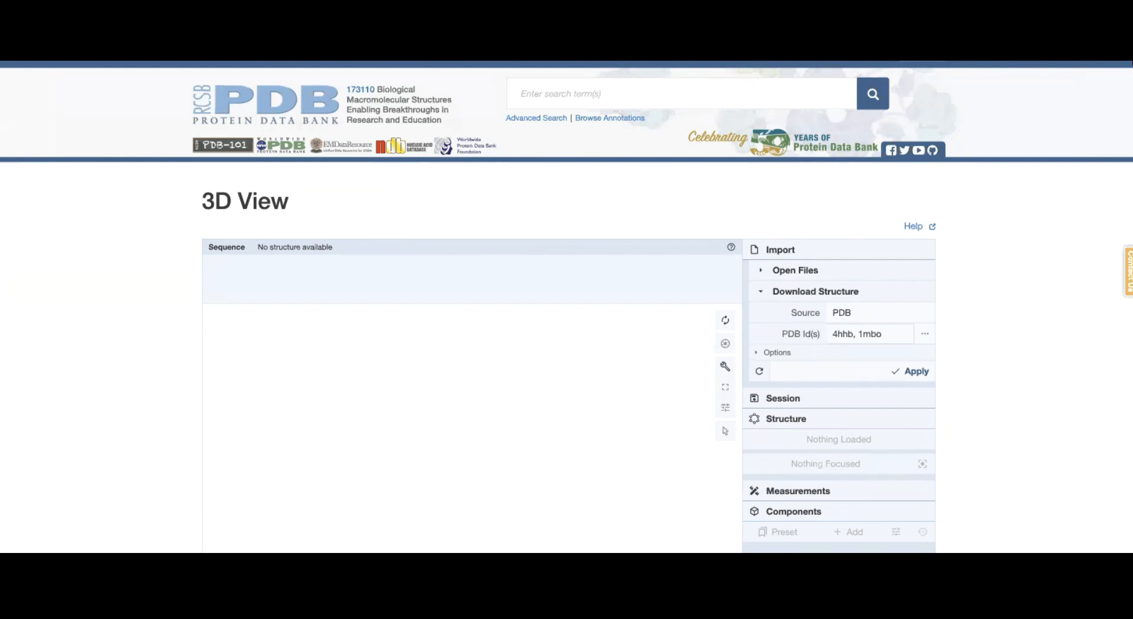
pyautogui.click(915, 372)
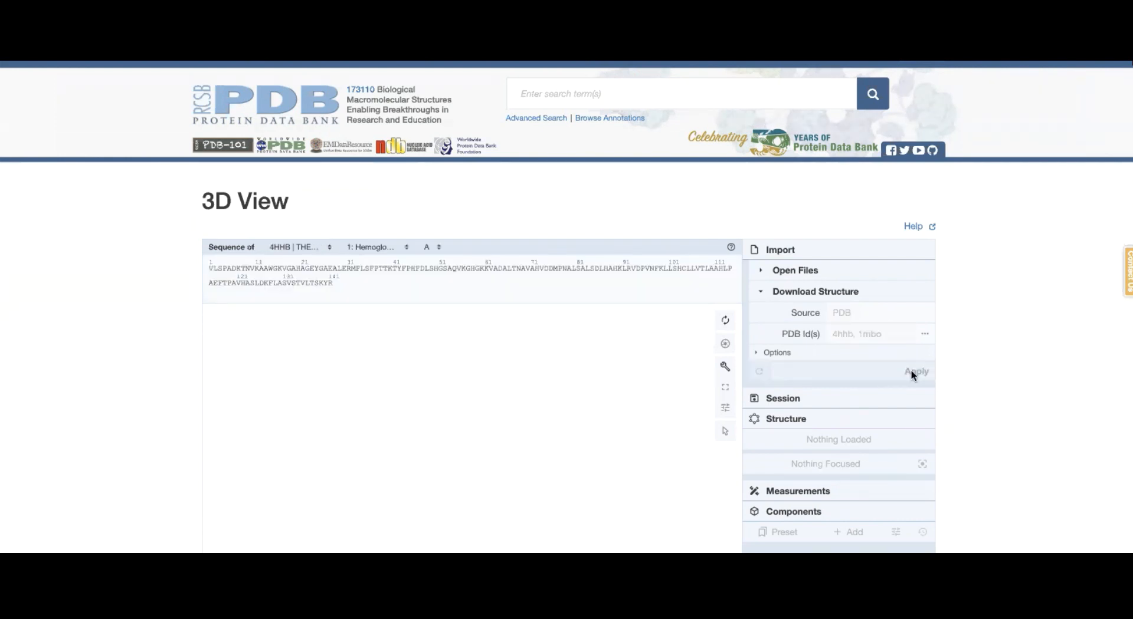
# - Wait for hemoglobin 4hhb and myoglobin 1mbo to finish loading together
pyautogui.click(916, 371)
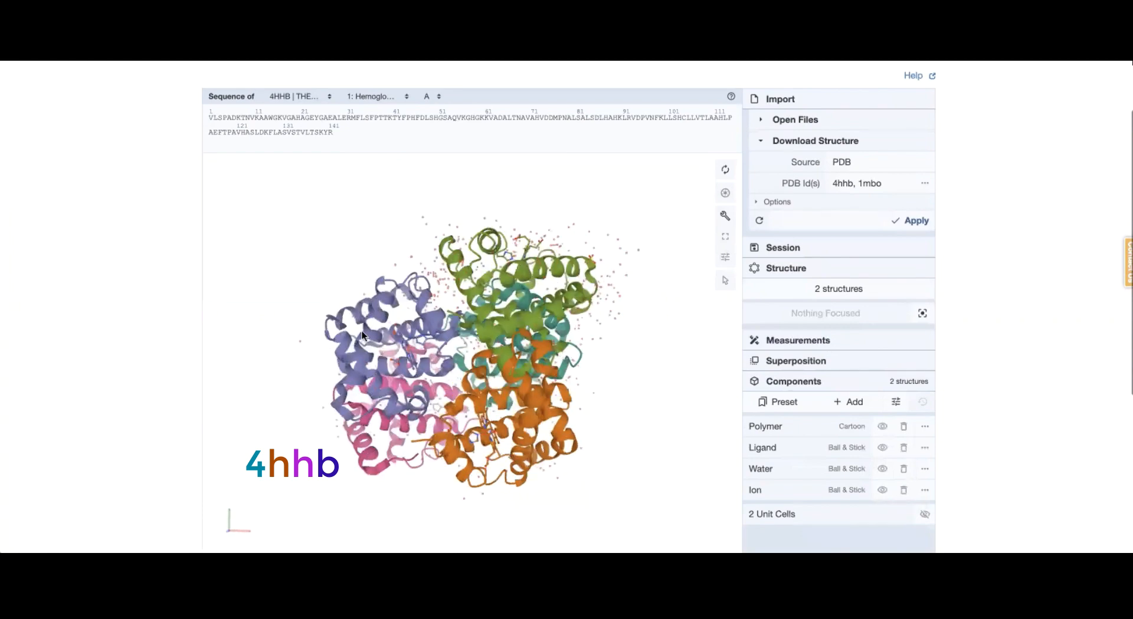
pyautogui.moveTo(475, 454)
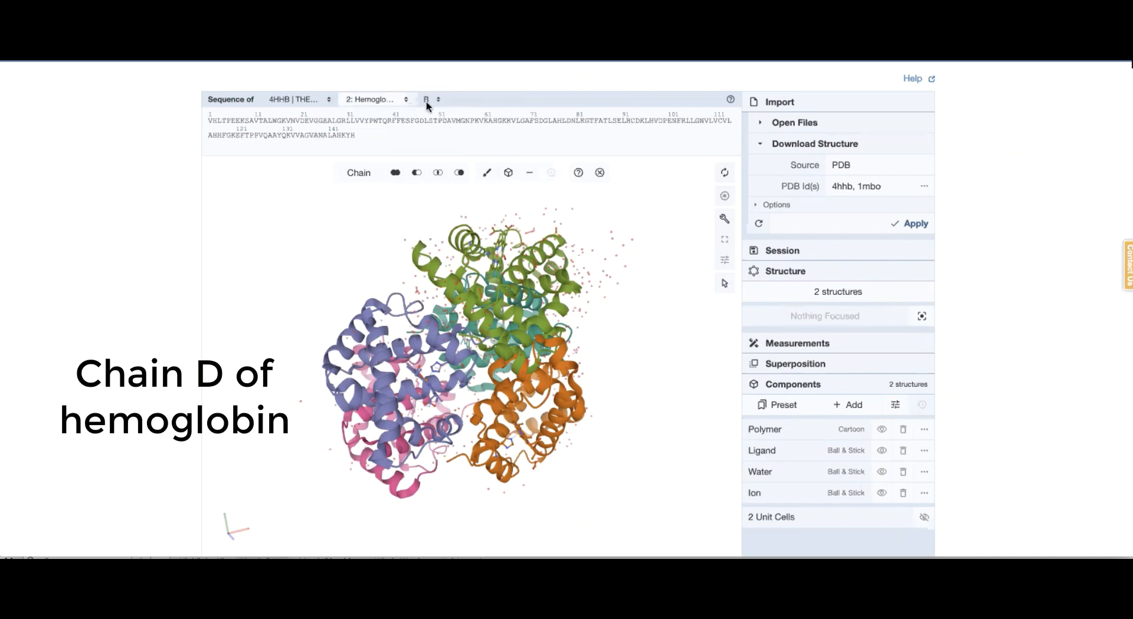
# - Select hemoglobin chain D, then switch the sequence view to myoglobin 1MBO chain A
pyautogui.click(427, 99)
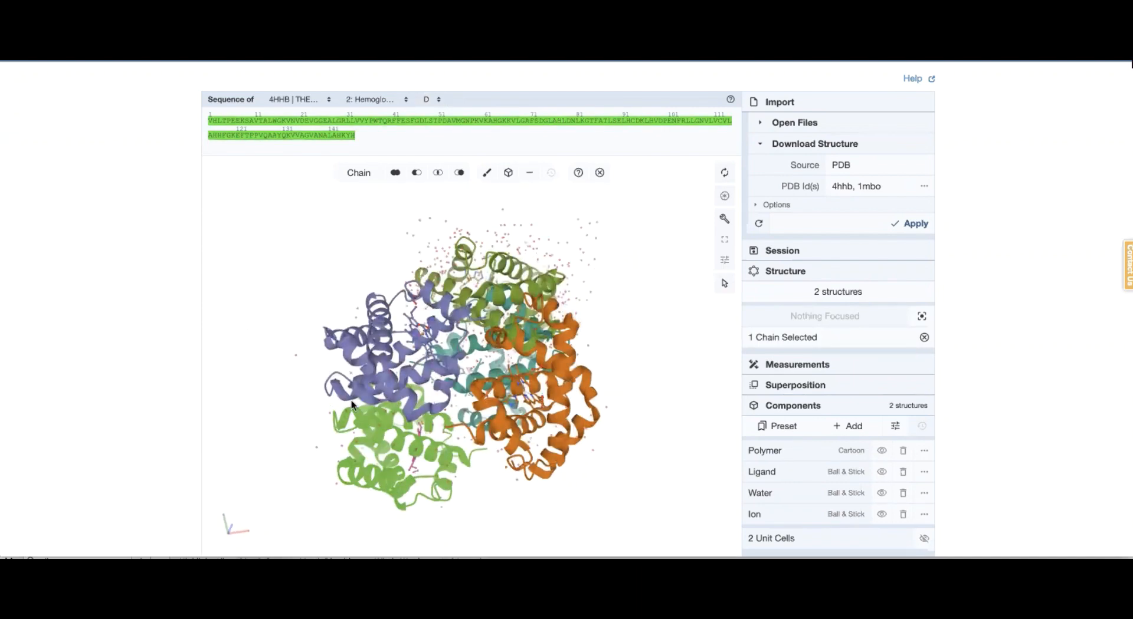
pyautogui.moveTo(617, 285)
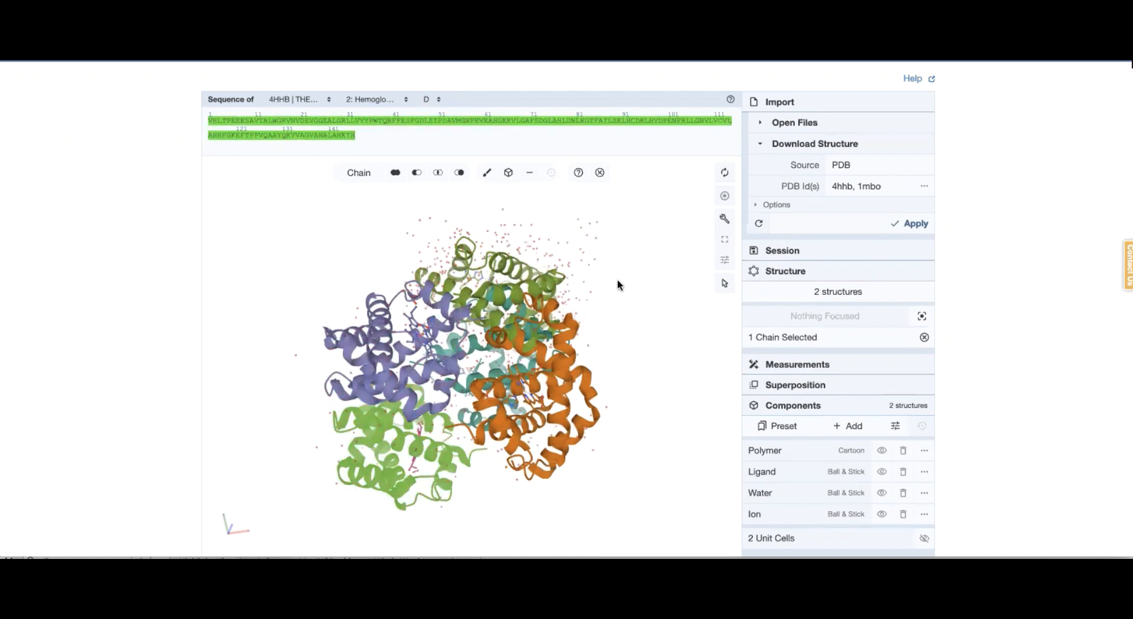
pyautogui.click(296, 99)
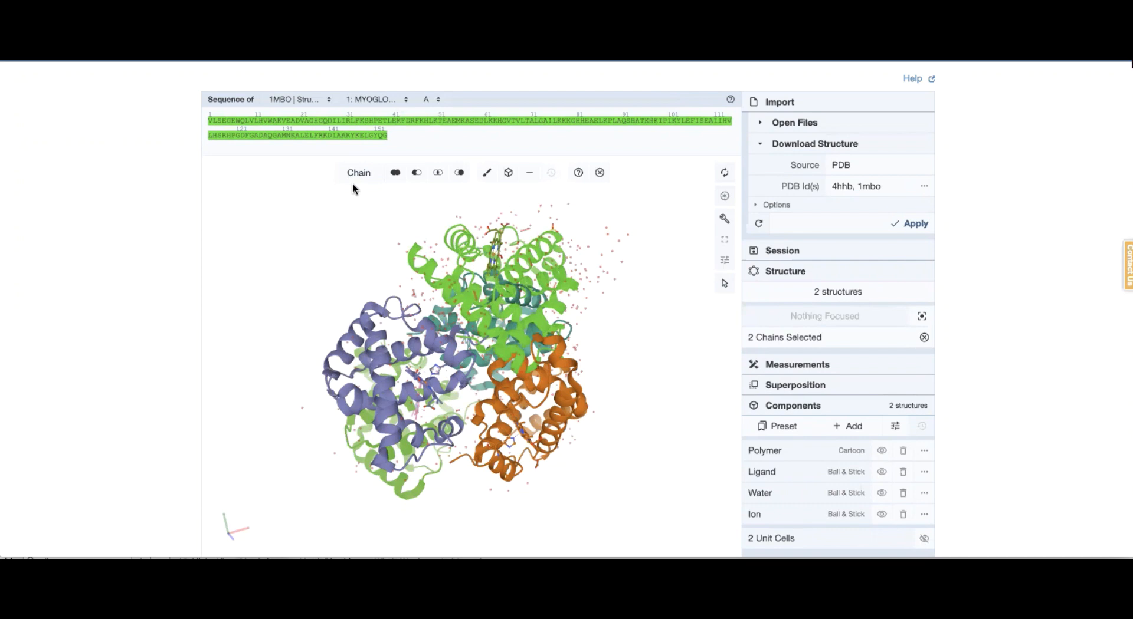
pyautogui.moveTo(435, 132)
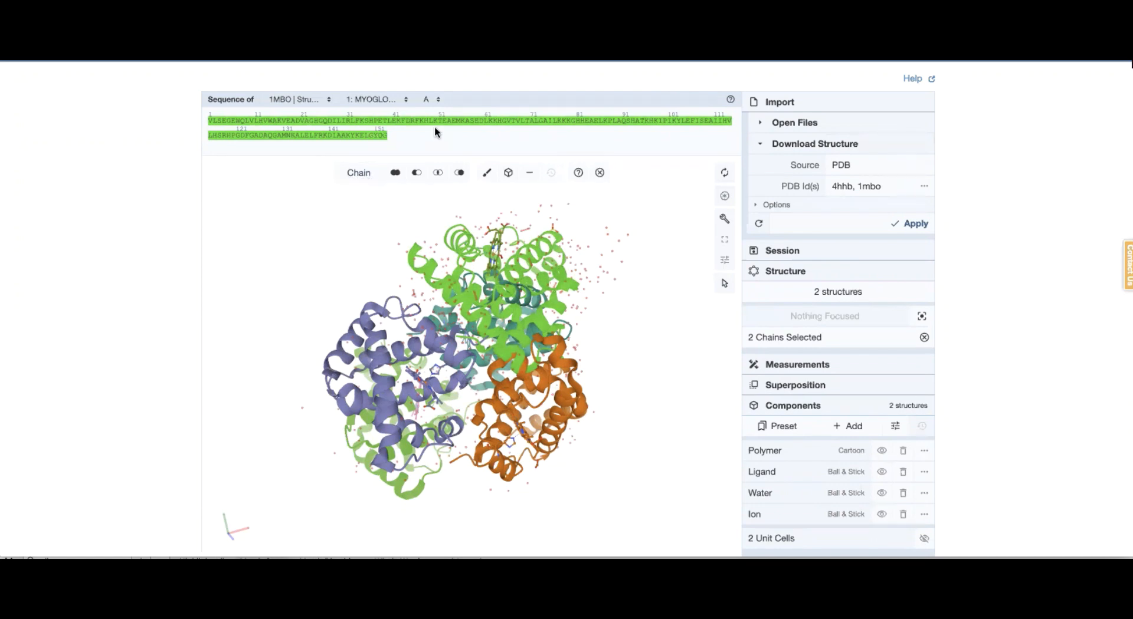
pyautogui.moveTo(466, 115)
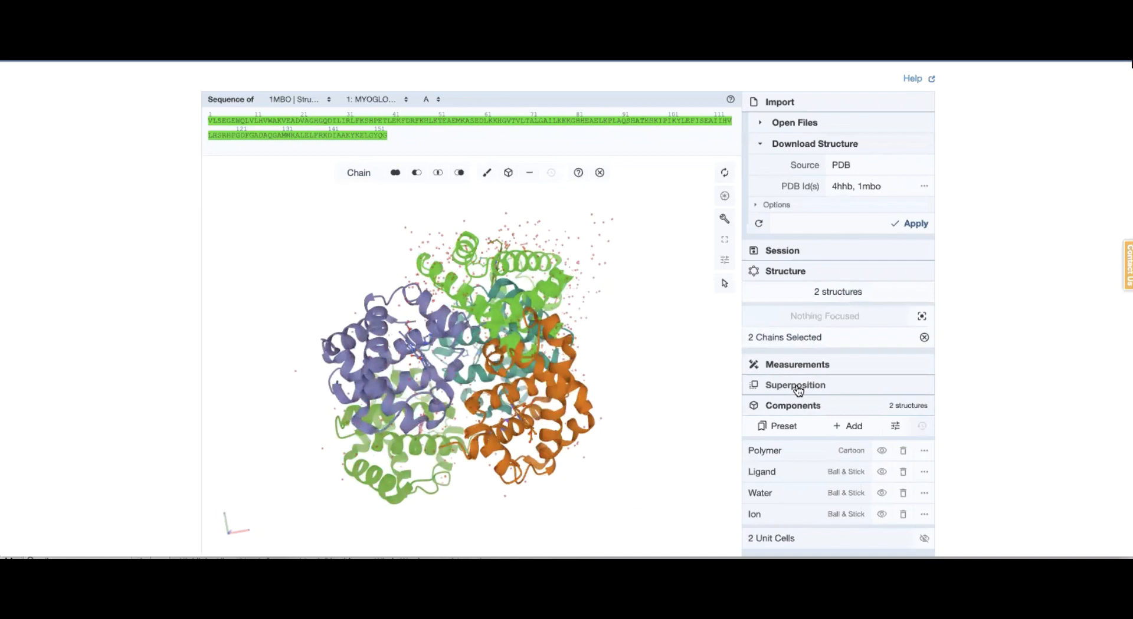
# - Superpose the selected chains By Chains, yielding RMSD 1.87
pyautogui.click(794, 384)
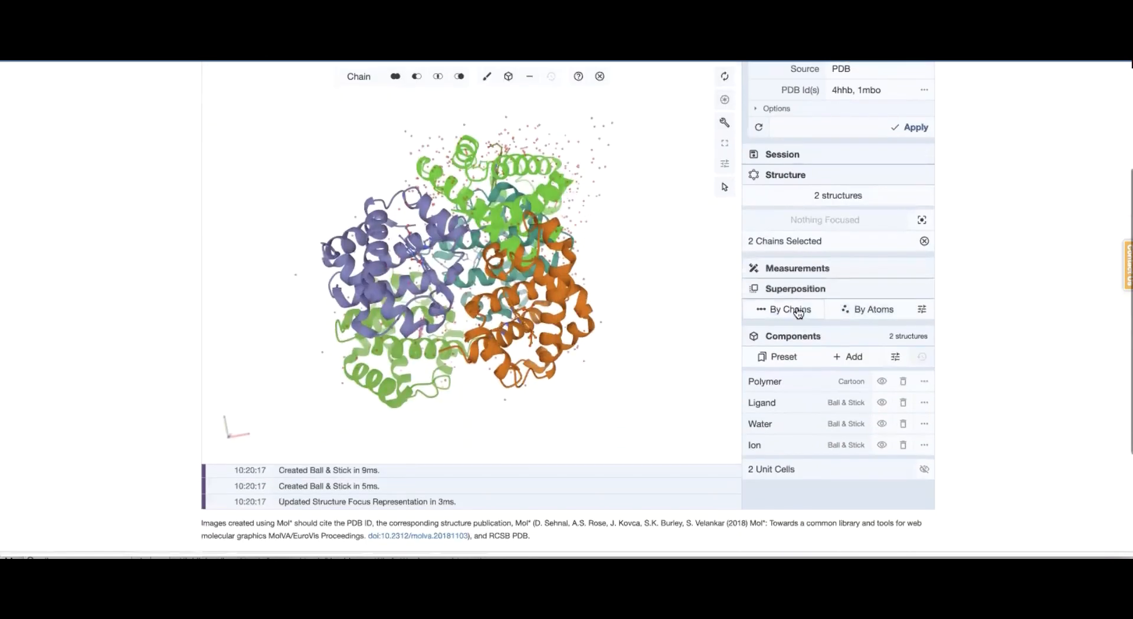
pyautogui.click(787, 309)
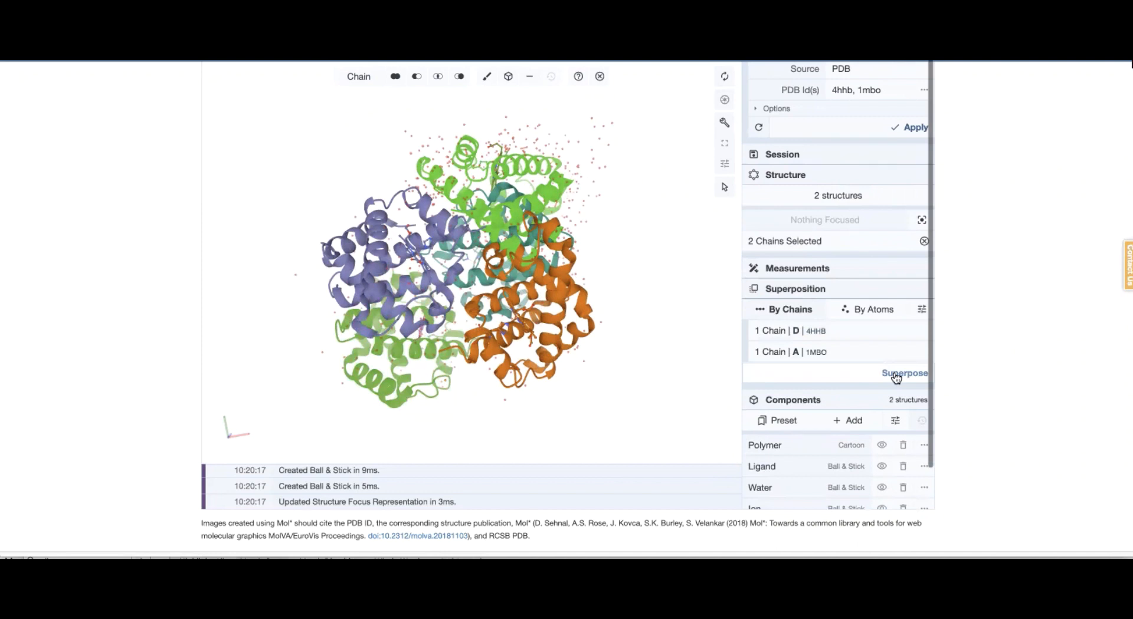
pyautogui.click(904, 373)
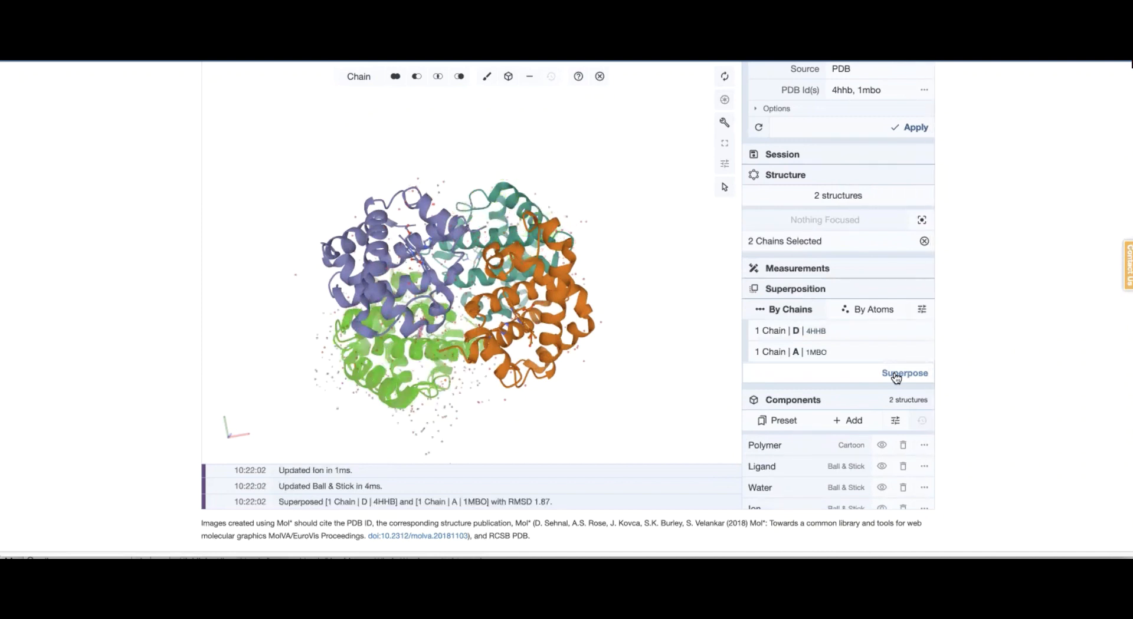
pyautogui.moveTo(592, 137)
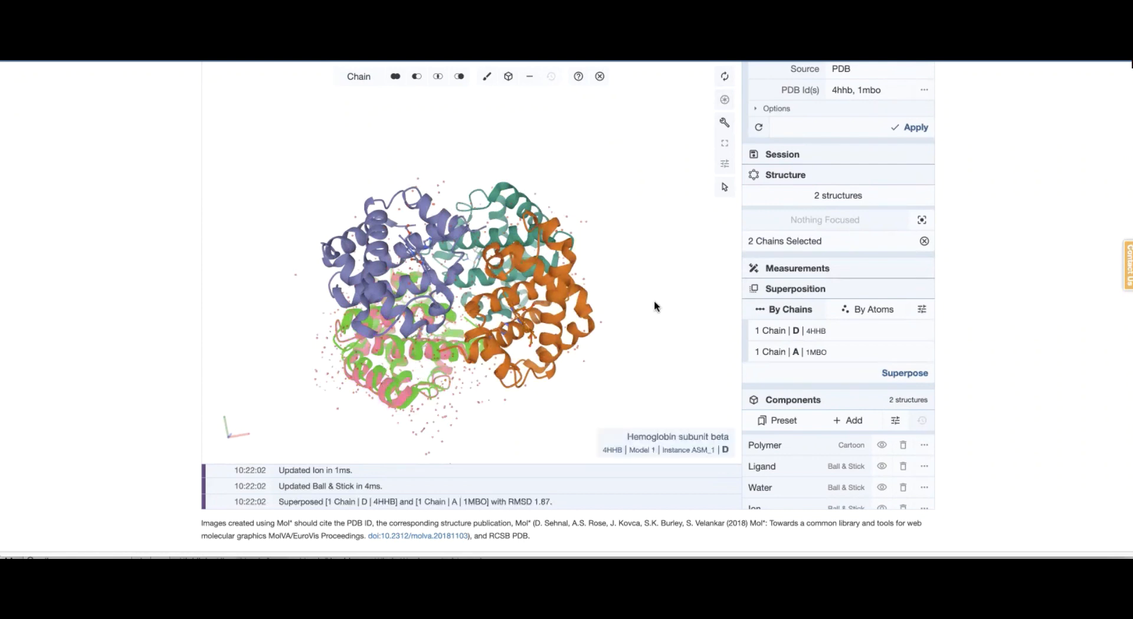
# - Clear the chain selection and orbit to inspect the overlaid chains
pyautogui.click(924, 241)
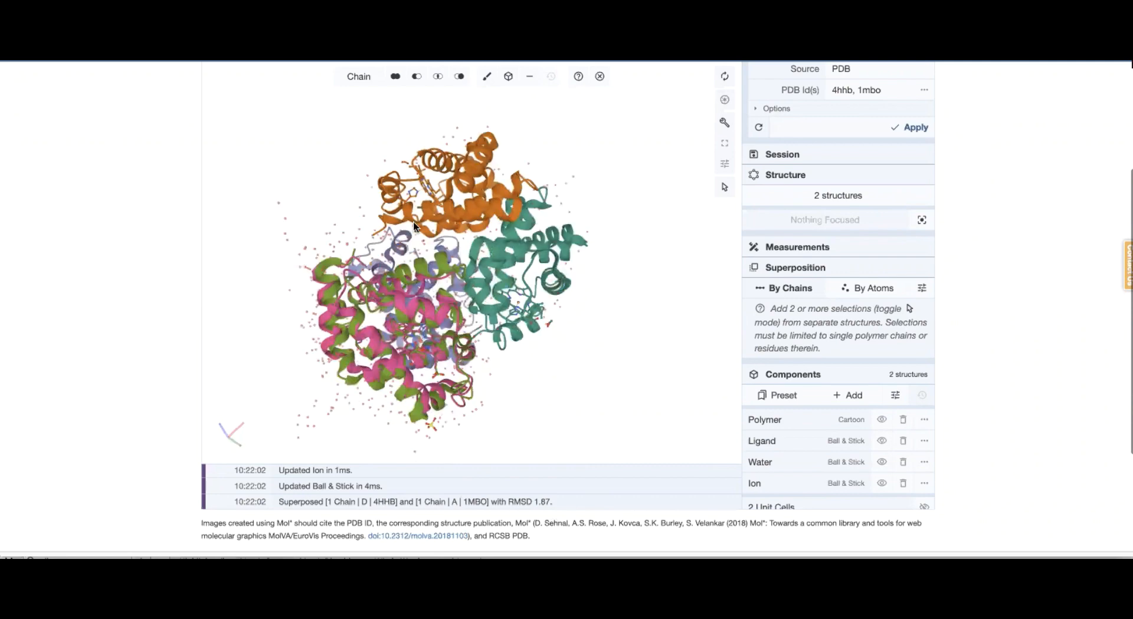
pyautogui.moveTo(416, 228); pyautogui.dragTo(502, 252)
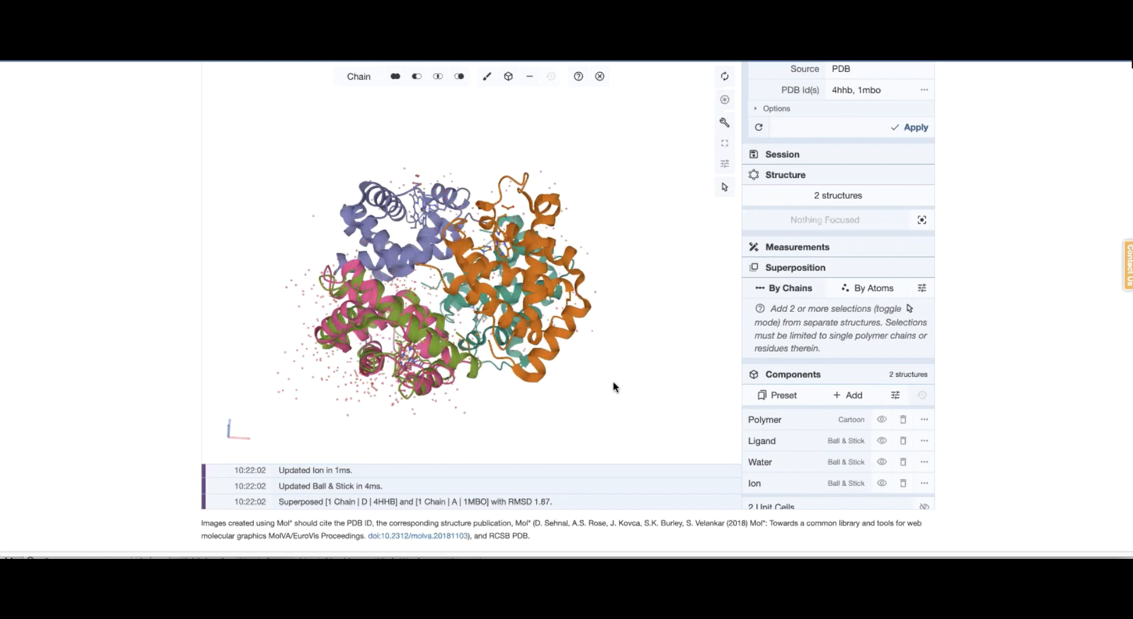
pyautogui.moveTo(617, 394)
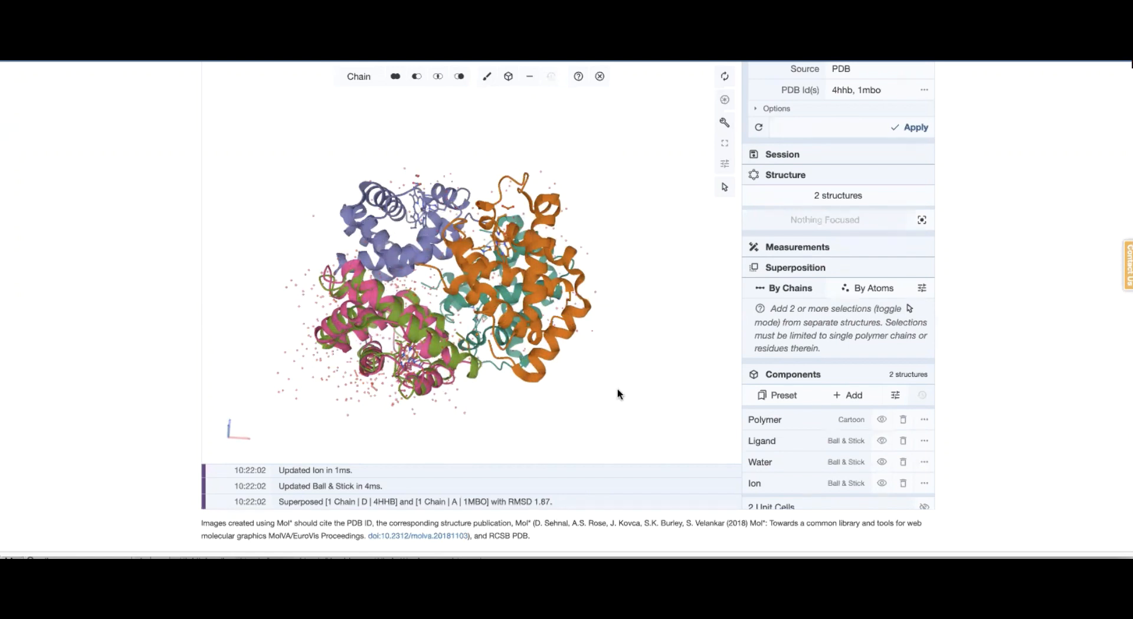